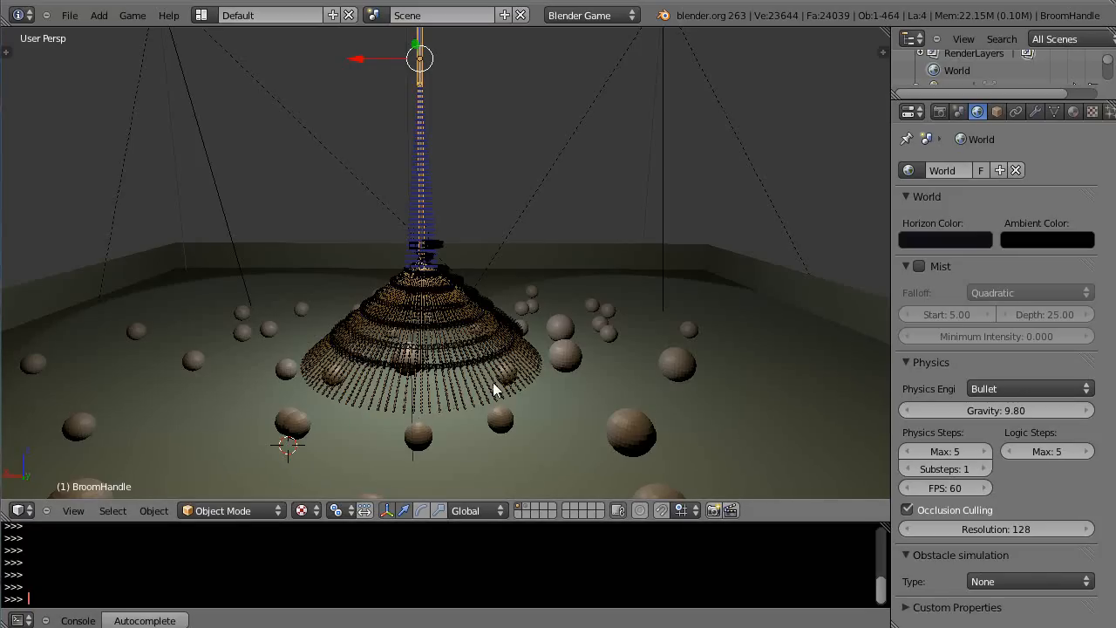
pyautogui.moveTo(410, 408)
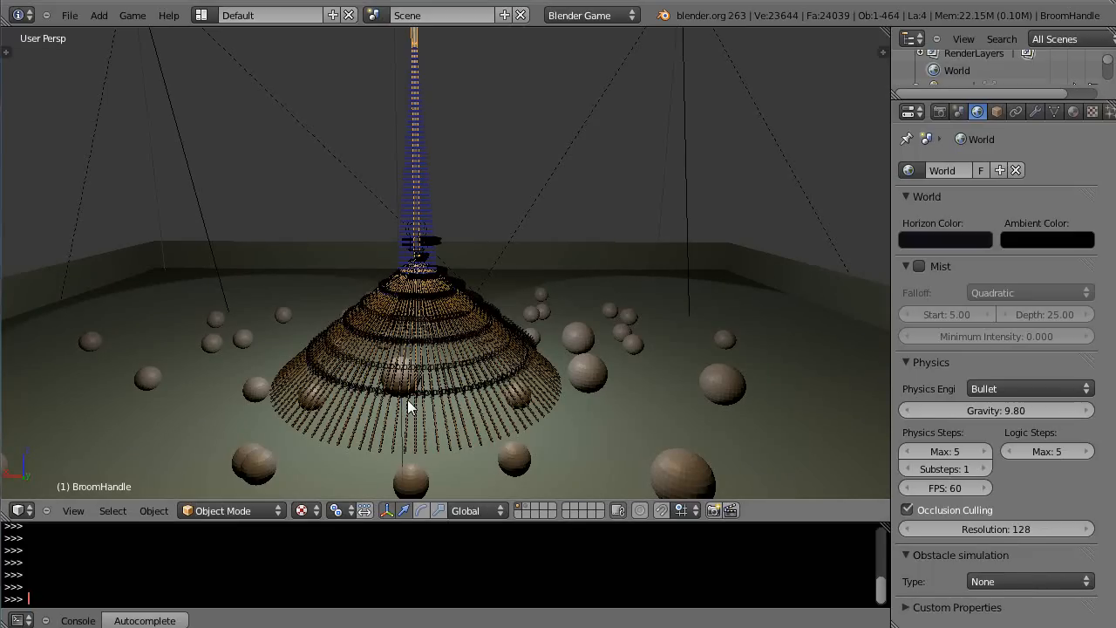
pyautogui.moveTo(468, 367)
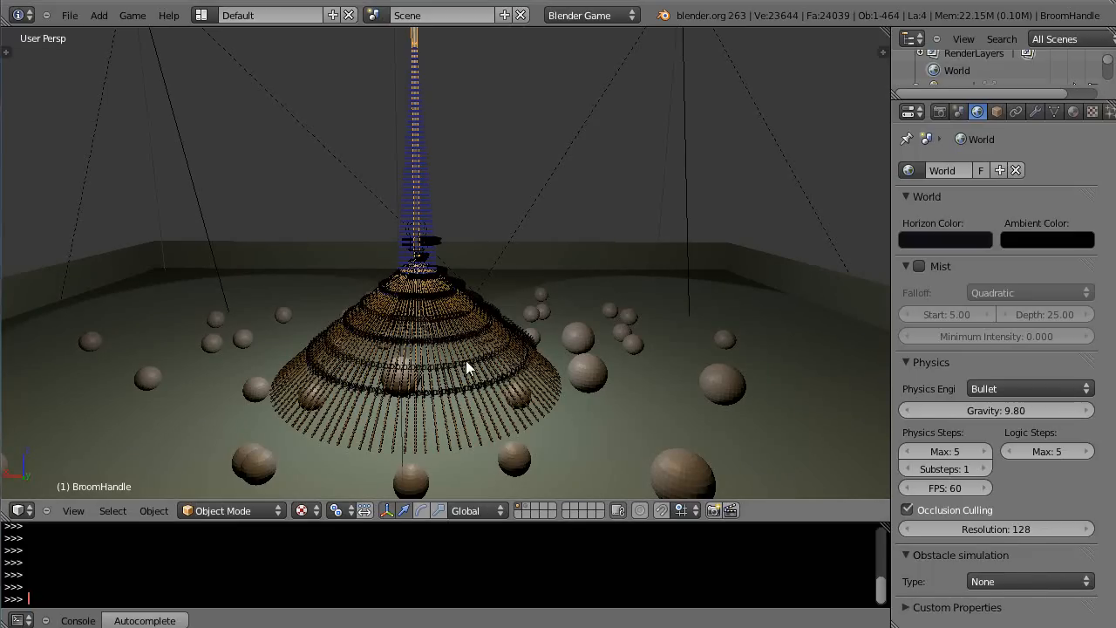
# Step: Start the game engine (P) to view the bristle strands from floor level among the spheres
pyautogui.press('p')
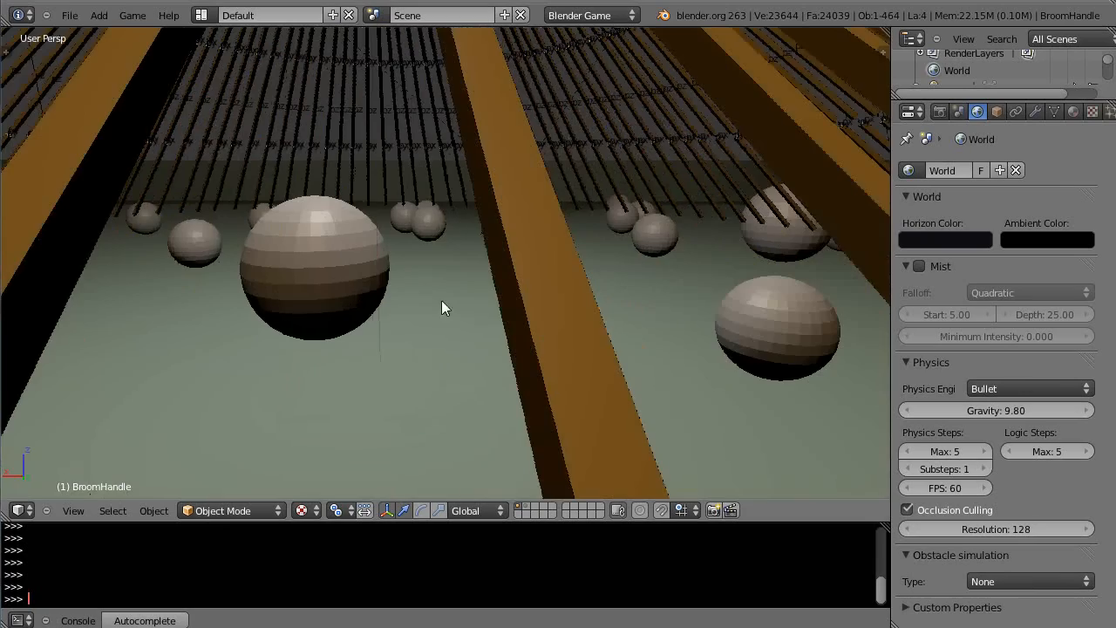
# Step: Show Cube.215's rigid body joint constraint targeting Cube.214 with Pivot Type Ball
pyautogui.moveTo(445, 305); pyautogui.dragTo(458, 353)
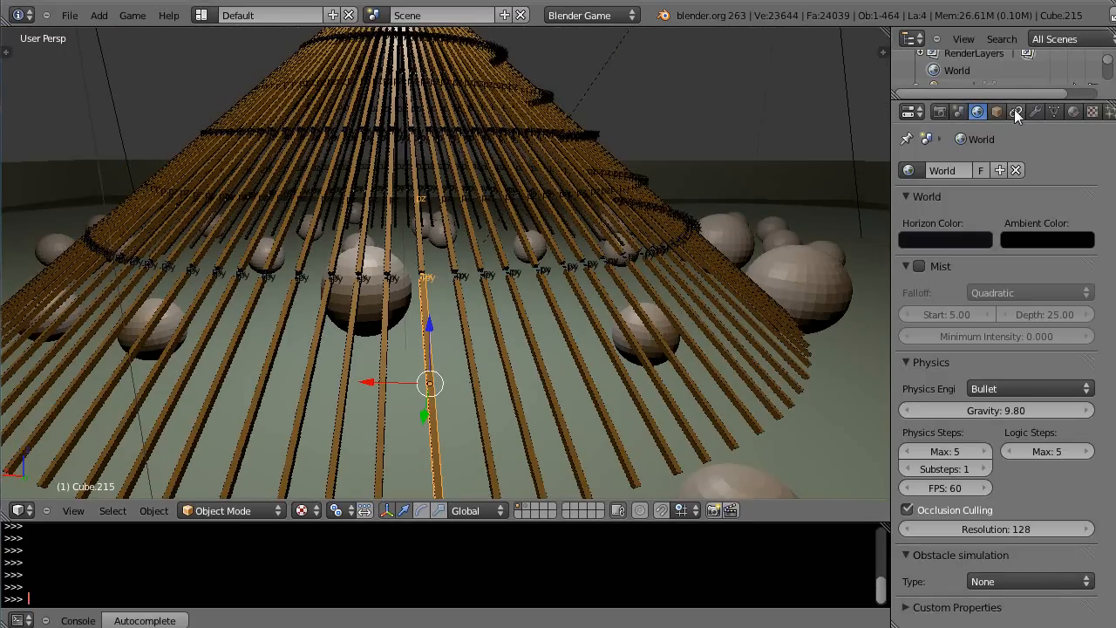
pyautogui.click(1015, 111)
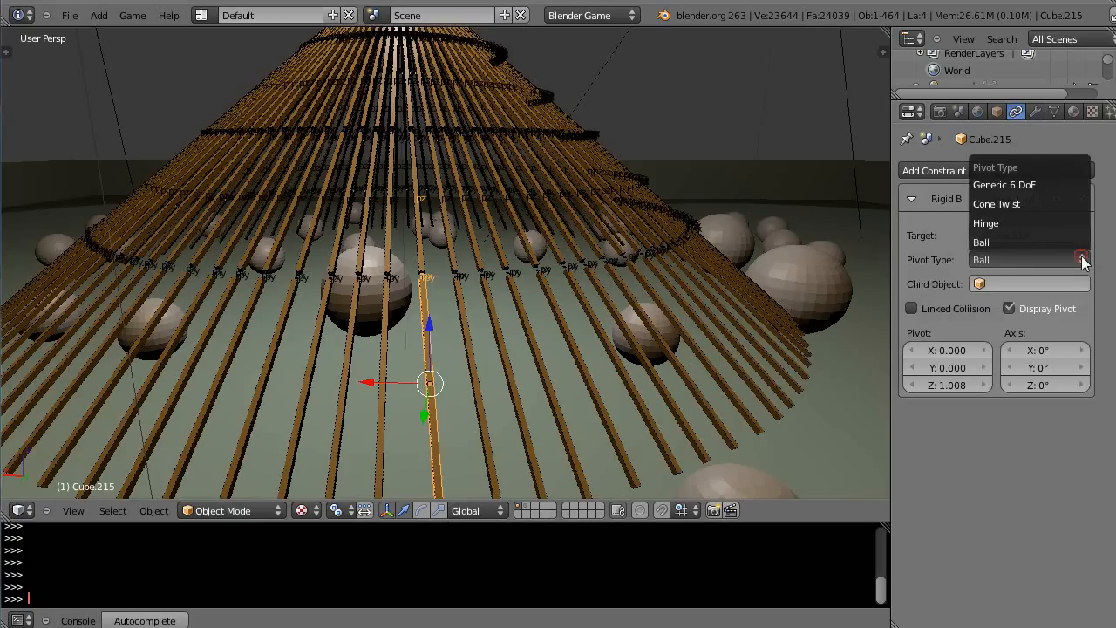
pyautogui.click(981, 259)
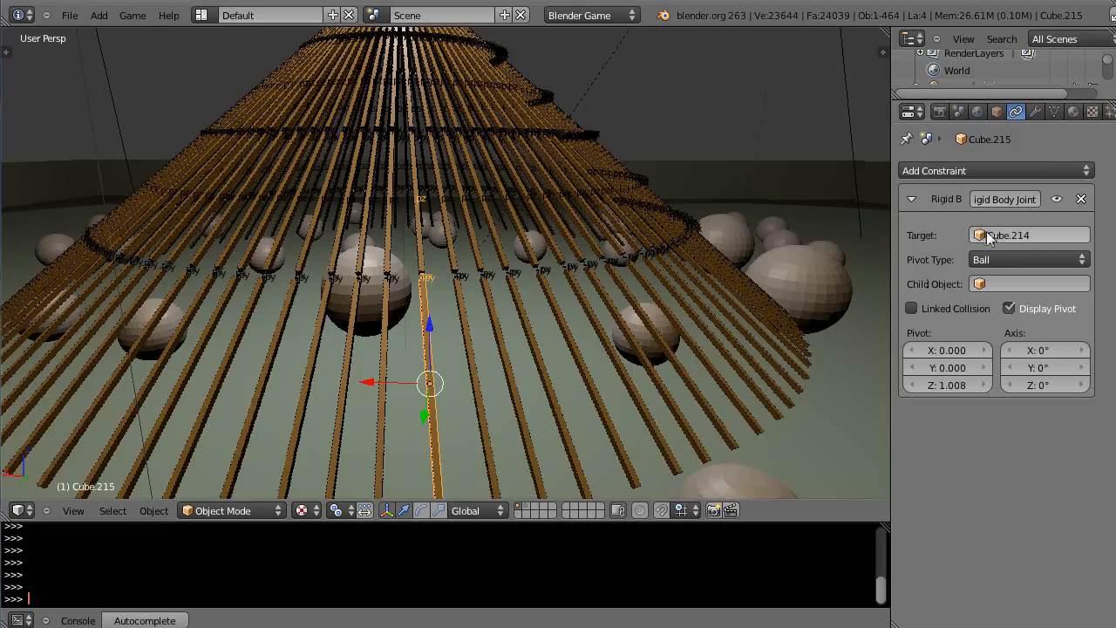
pyautogui.moveTo(462, 440)
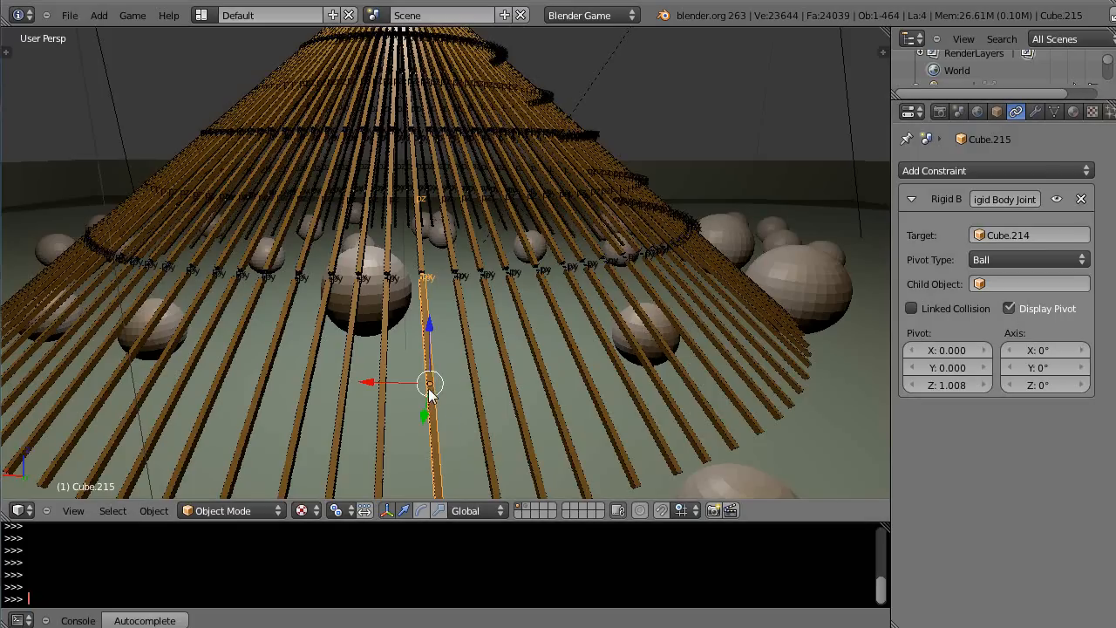
pyautogui.moveTo(427, 292)
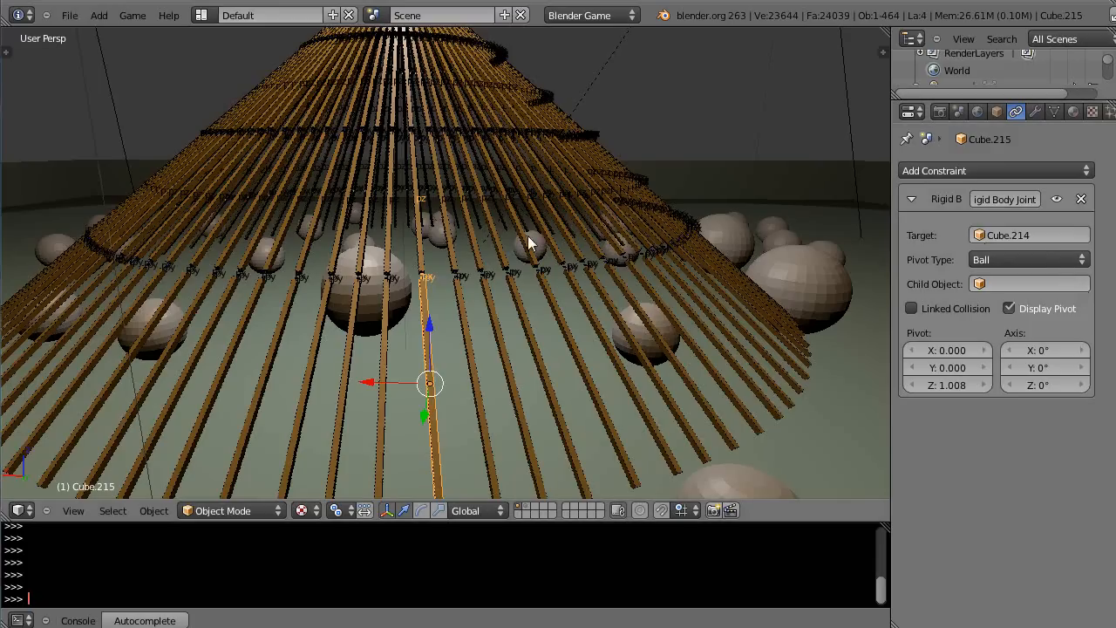
# Step: Select Cube.214 to show its ball-pivot rigid body joint targeting Cube.213
pyautogui.click(417, 194)
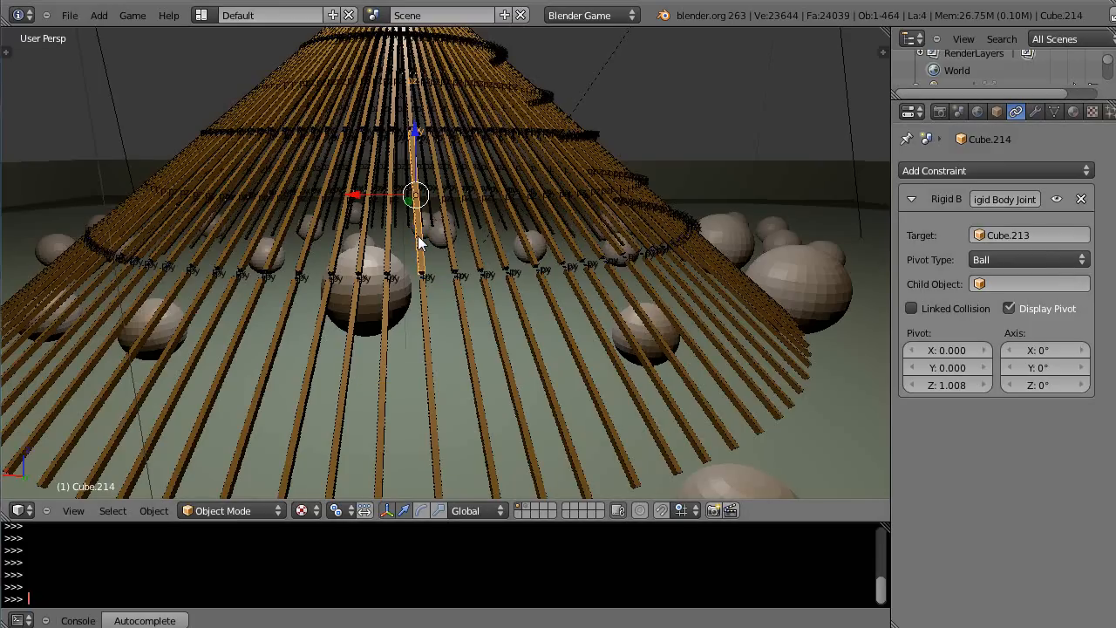
pyautogui.moveTo(73, 511)
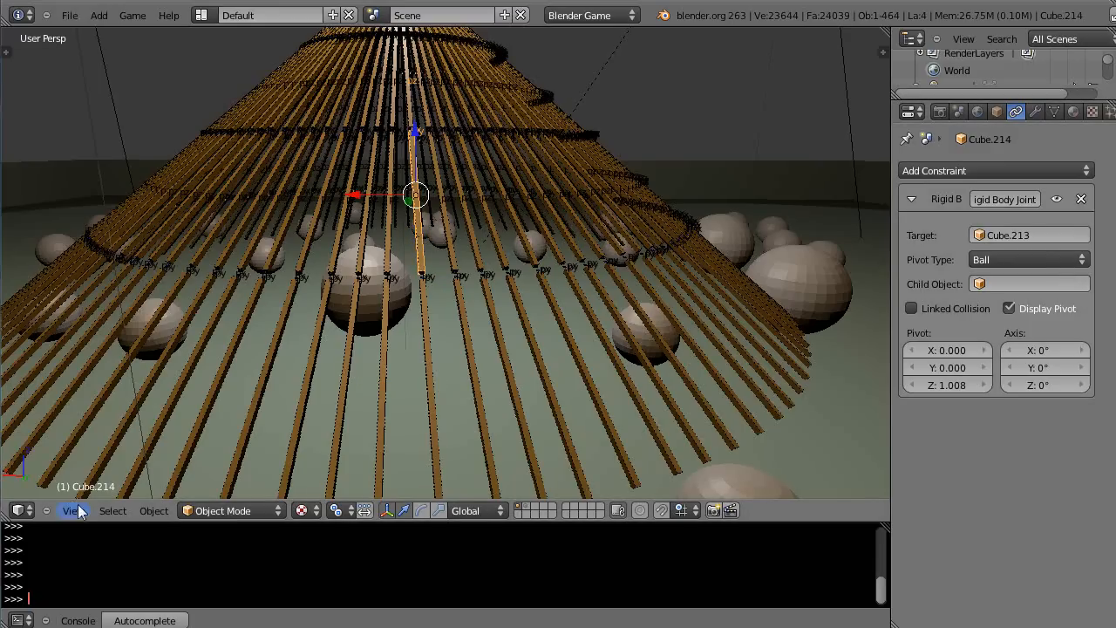
pyautogui.moveTo(449, 344)
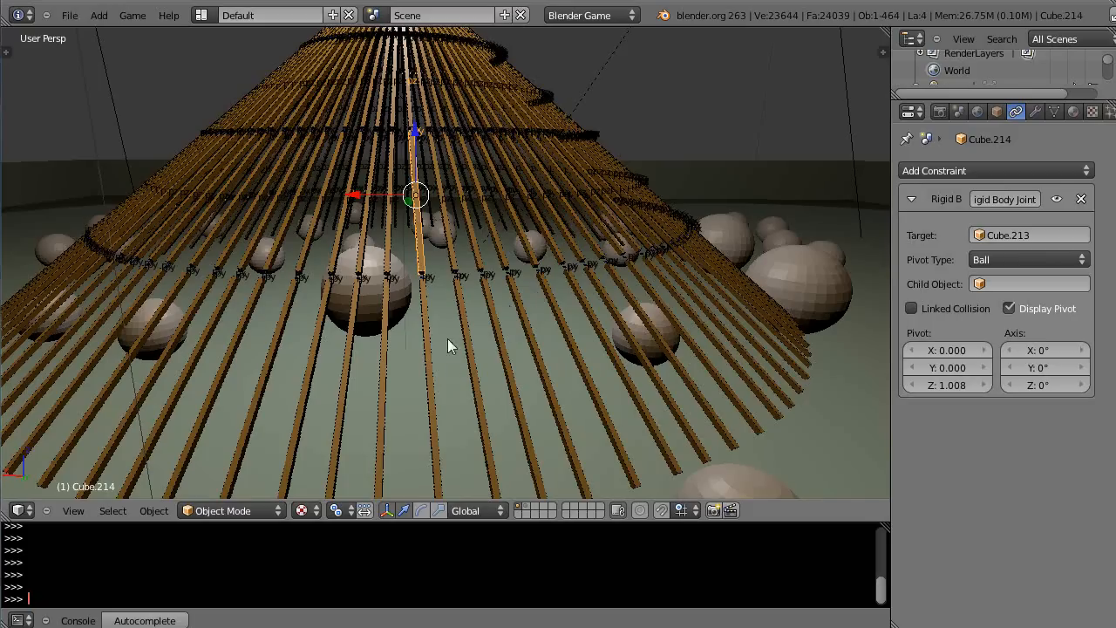
pyautogui.moveTo(419, 266)
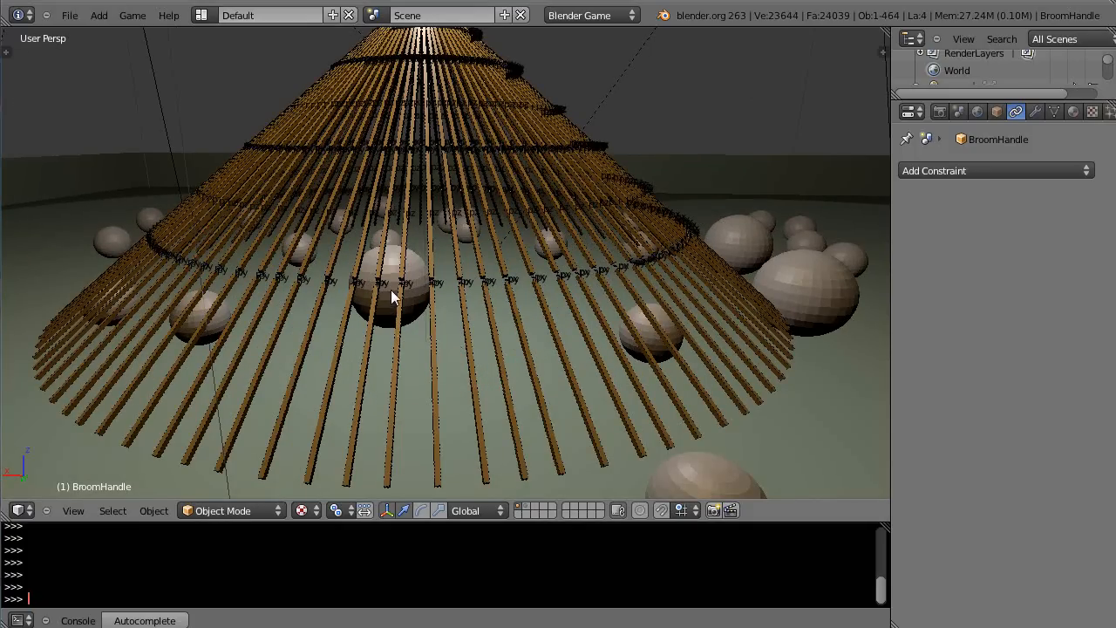
pyautogui.moveTo(395, 336)
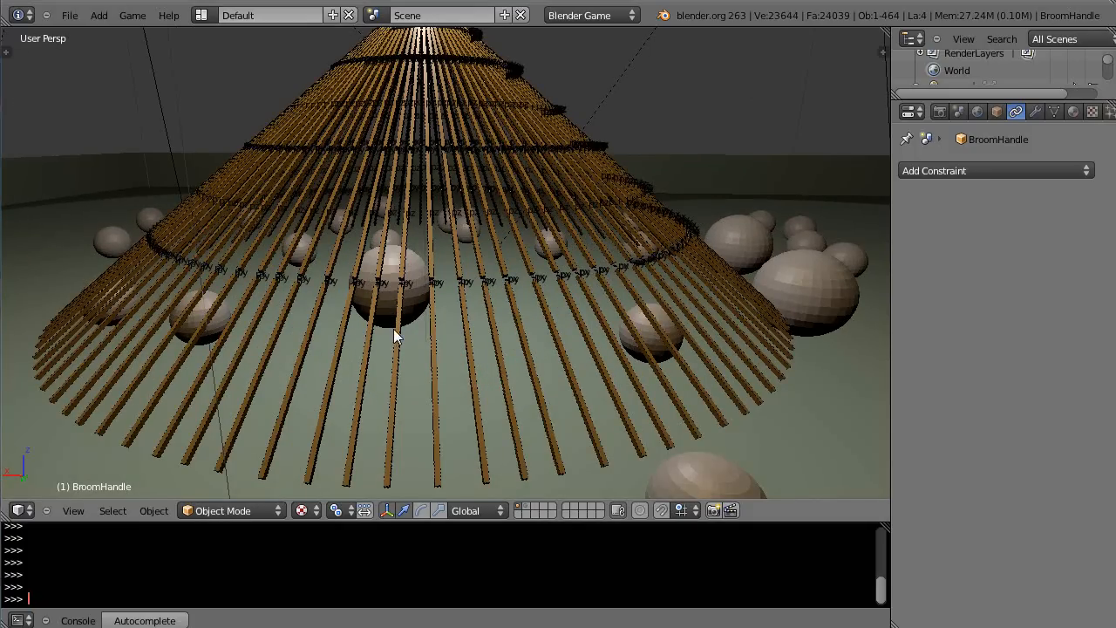
pyautogui.moveTo(428, 450)
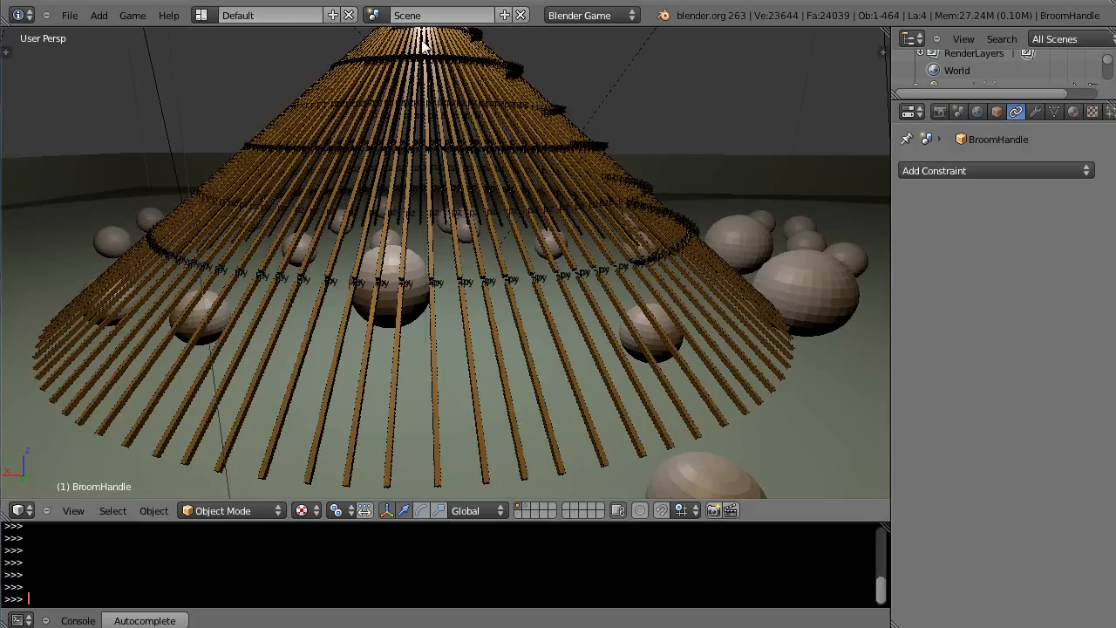
pyautogui.moveTo(394, 321)
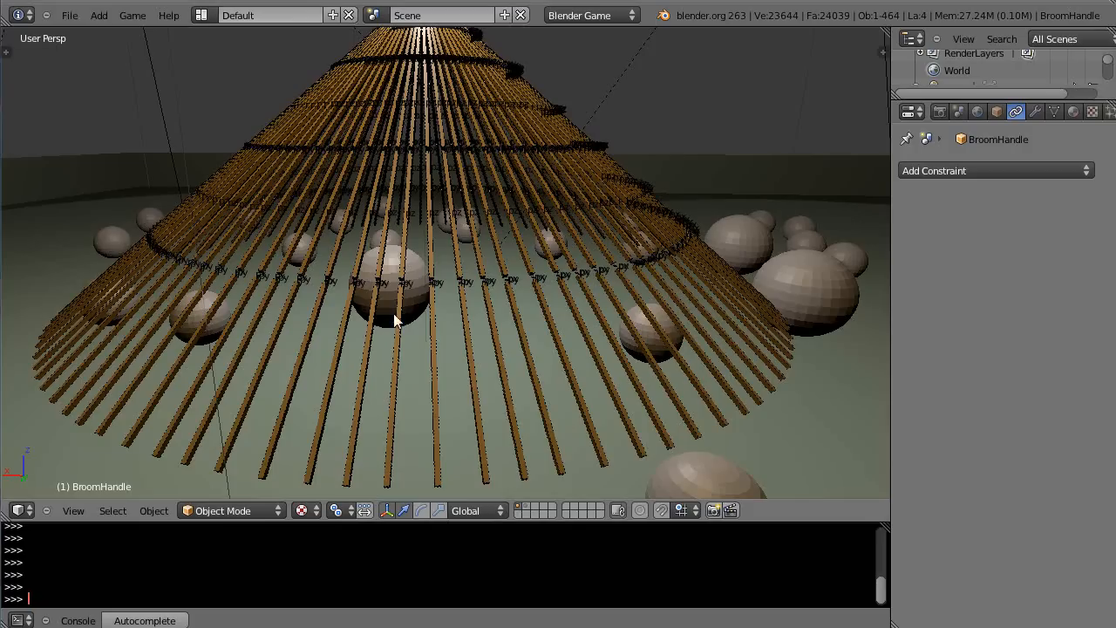
pyautogui.moveTo(619, 311)
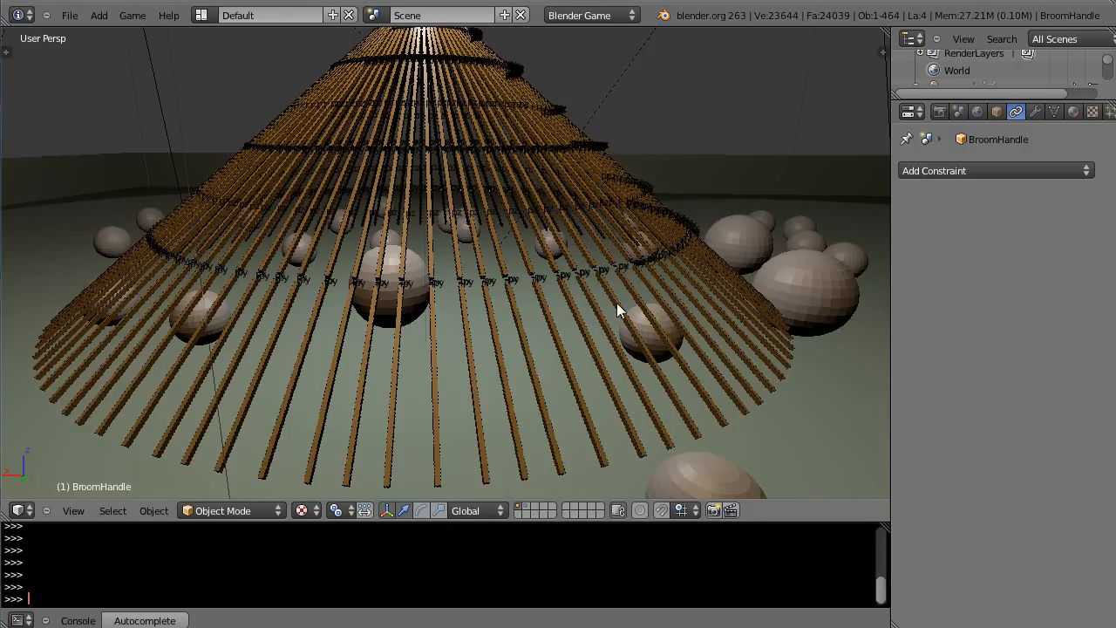
pyautogui.moveTo(390, 327)
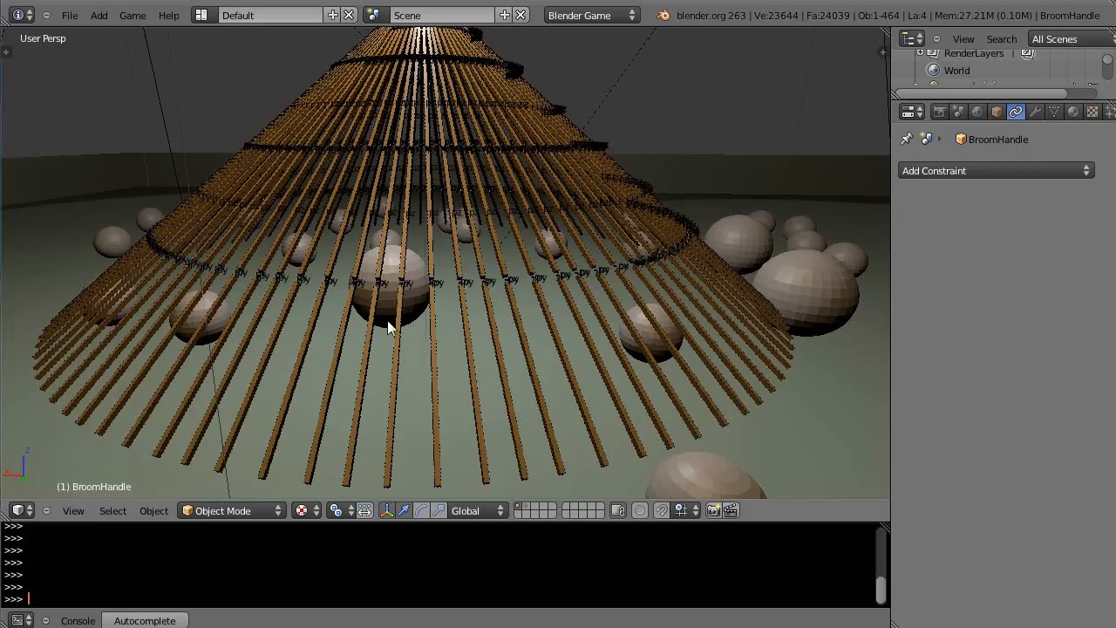
pyautogui.moveTo(845, 293)
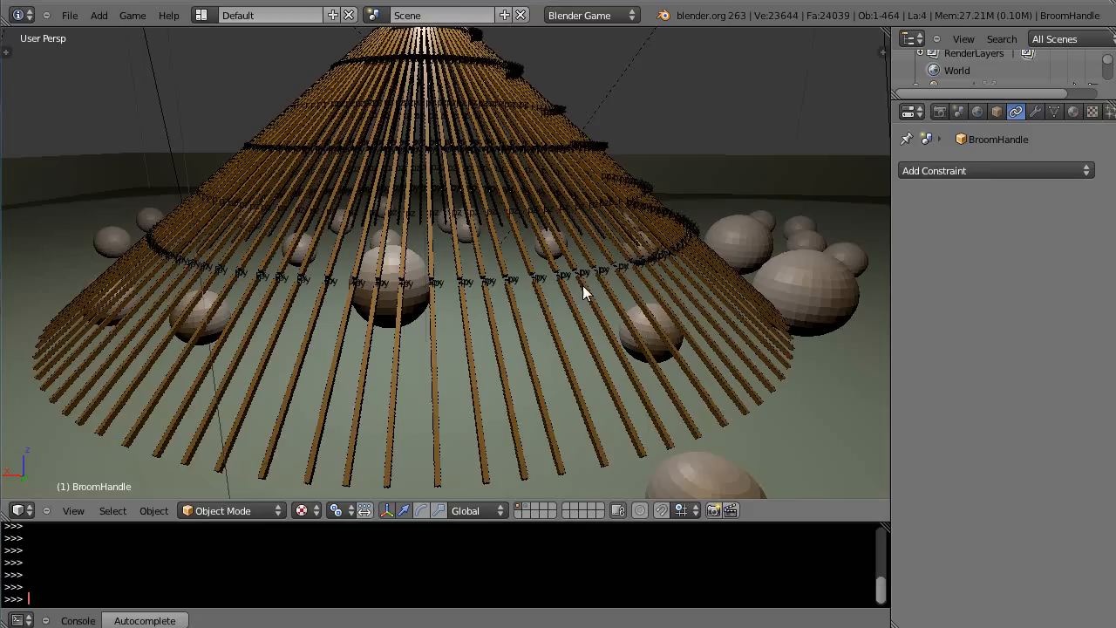
pyautogui.moveTo(476, 266)
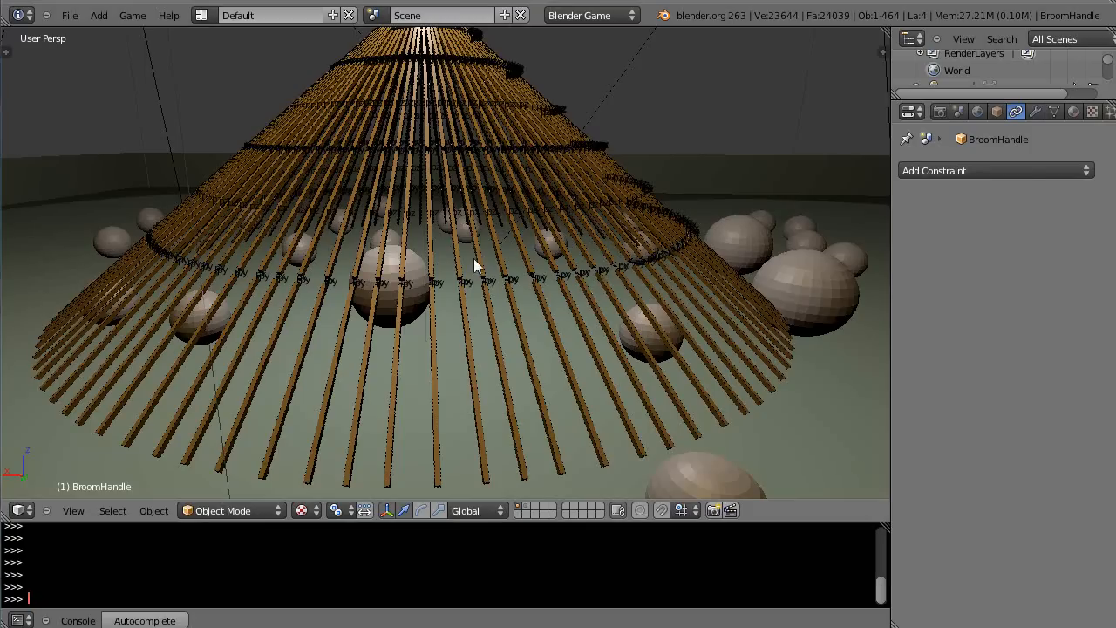
pyautogui.moveTo(489, 376)
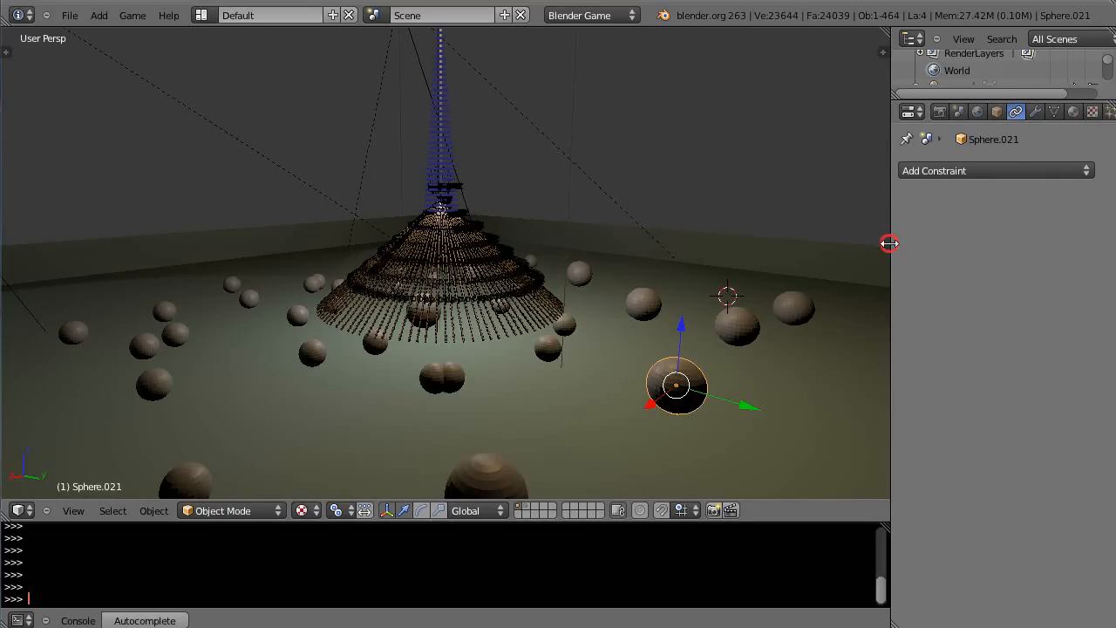
# Step: Show Sphere.021's physics: rigid body actor with mass 1.0 and radius 1.0
pyautogui.click(1097, 111)
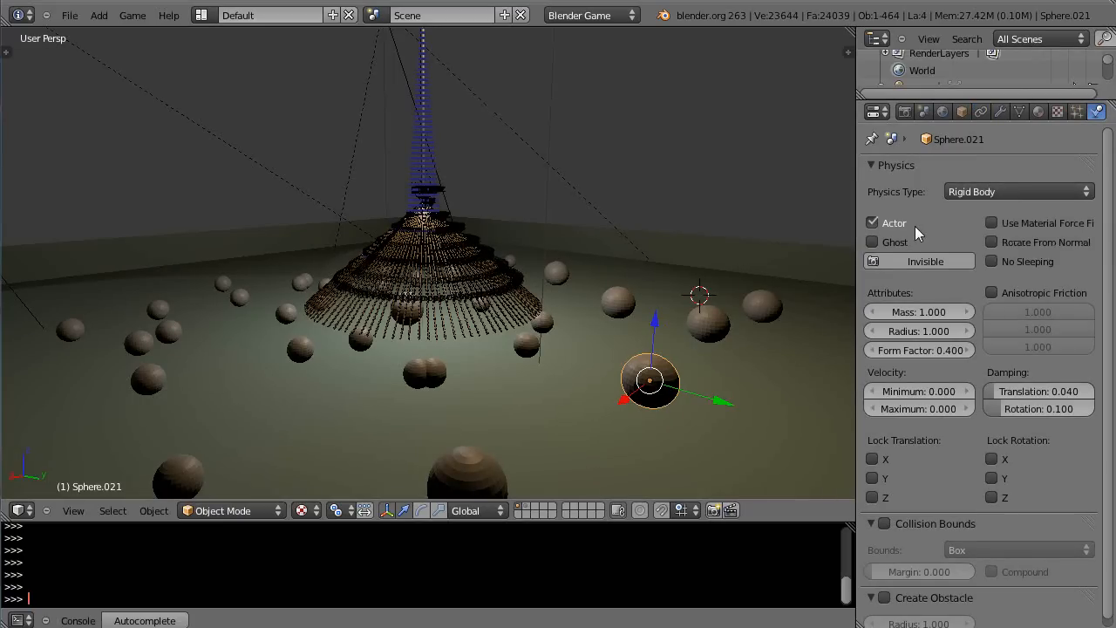
pyautogui.moveTo(650, 389)
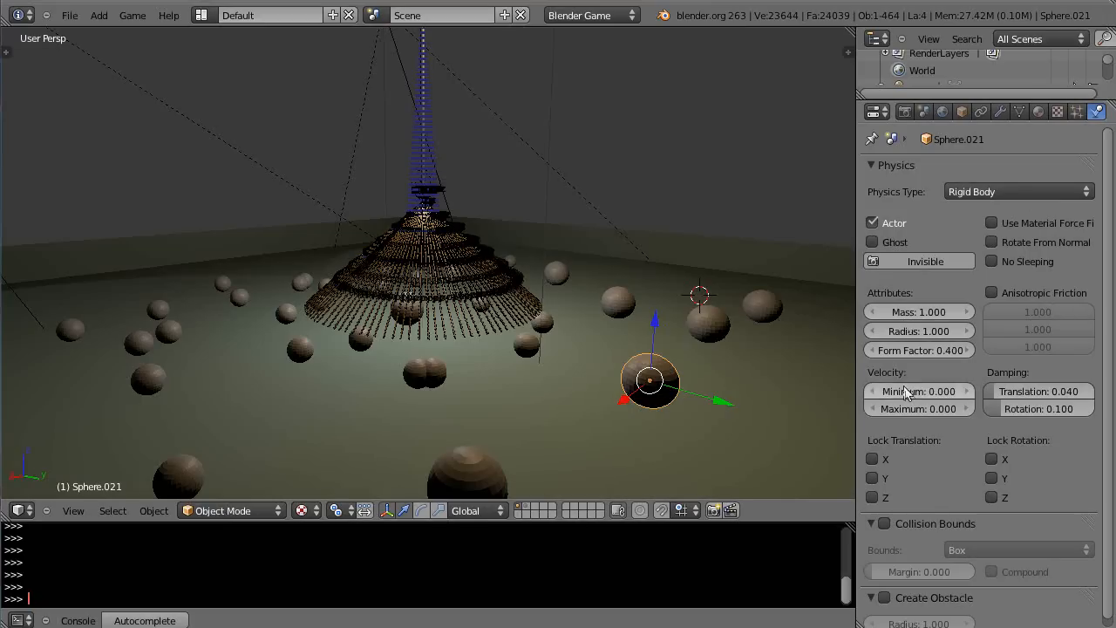
pyautogui.moveTo(628, 314)
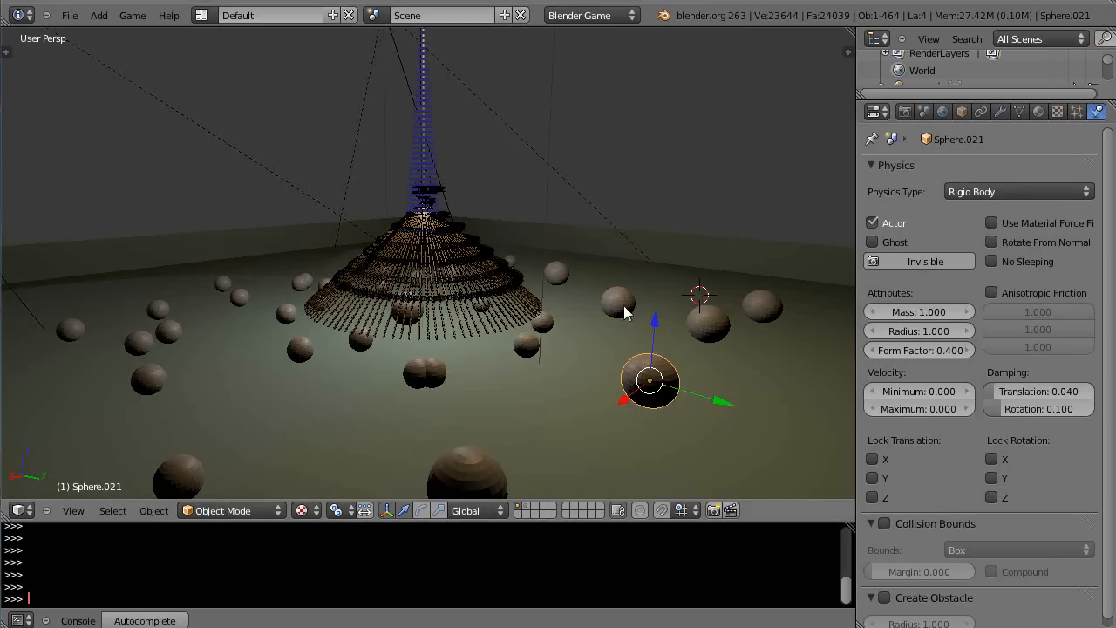
pyautogui.moveTo(341, 397)
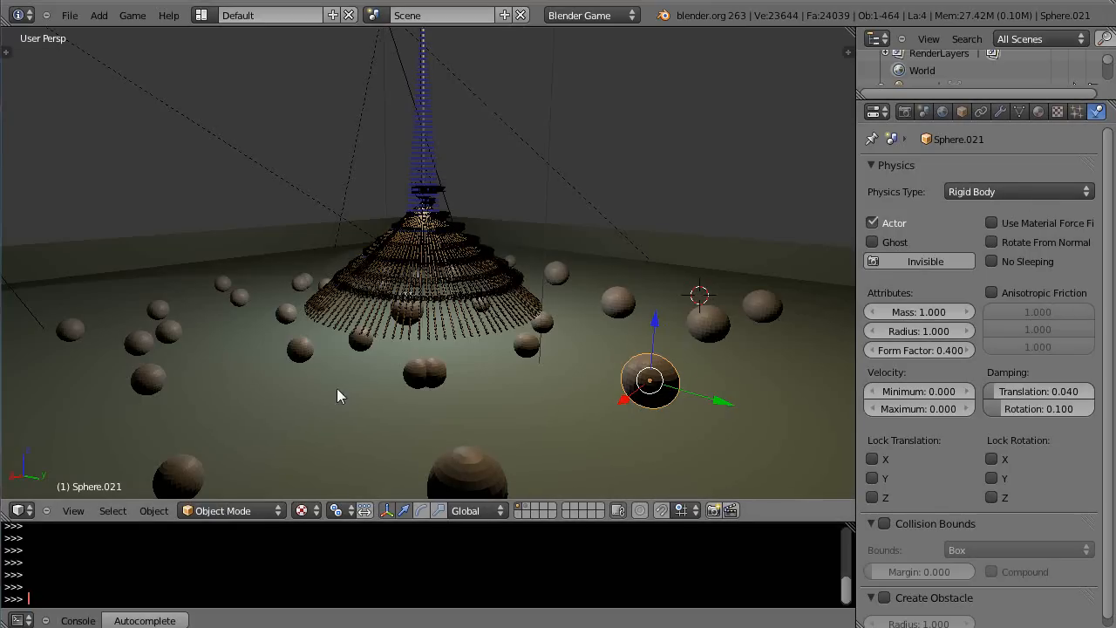